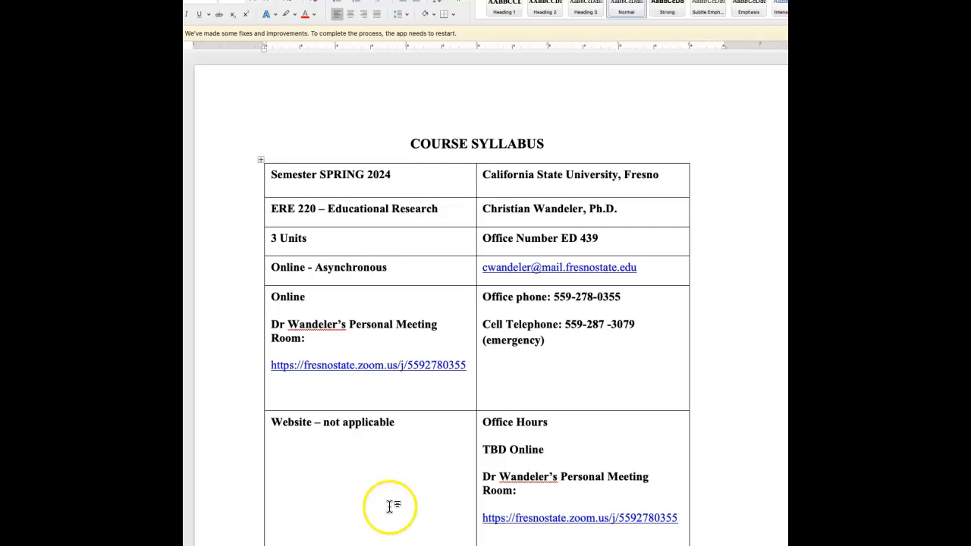
mouse_move(418, 413)
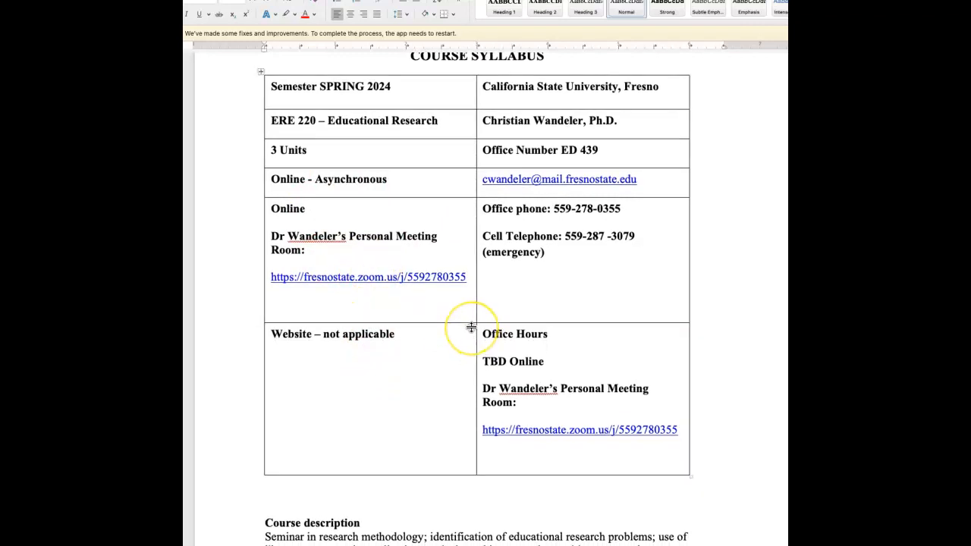
mouse_move(470, 327)
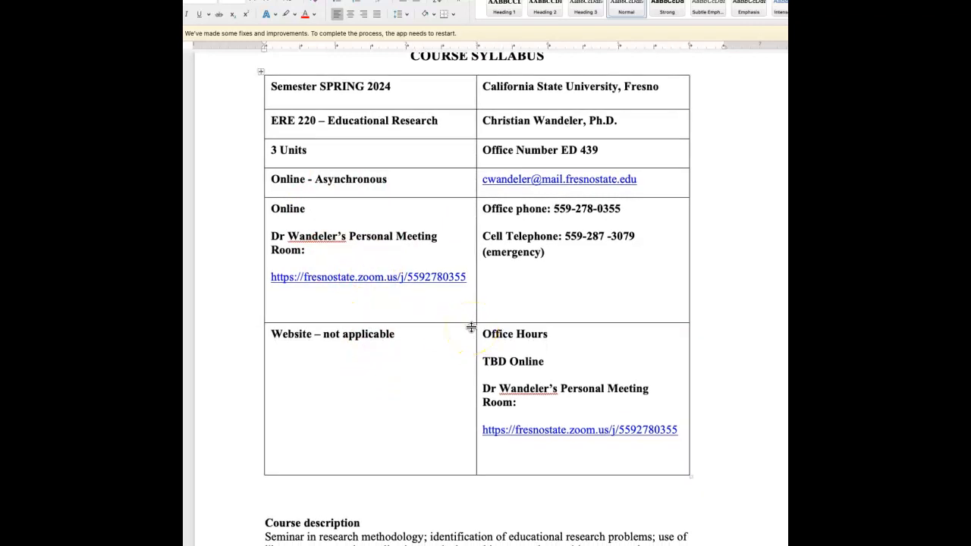
scroll("down", 3)
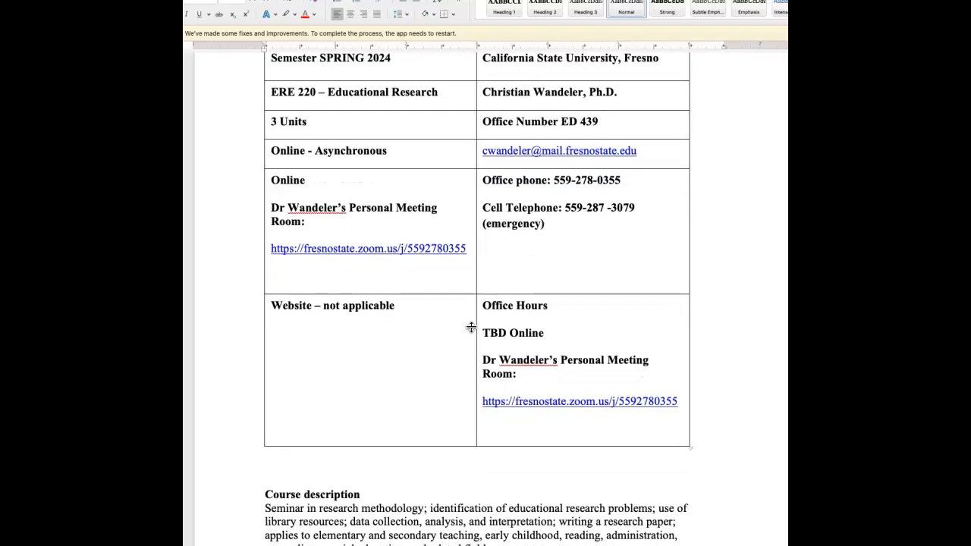
scroll("down", 3)
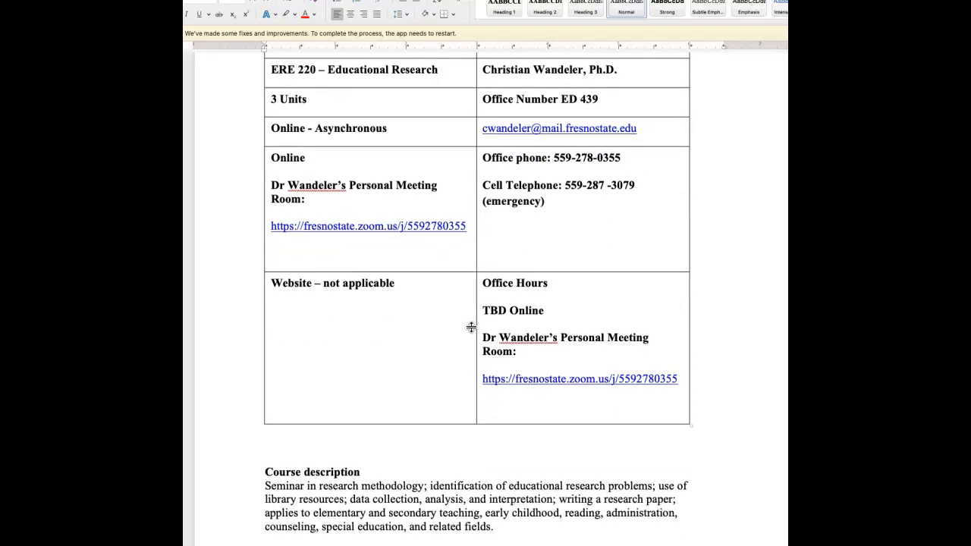
scroll("down", 3)
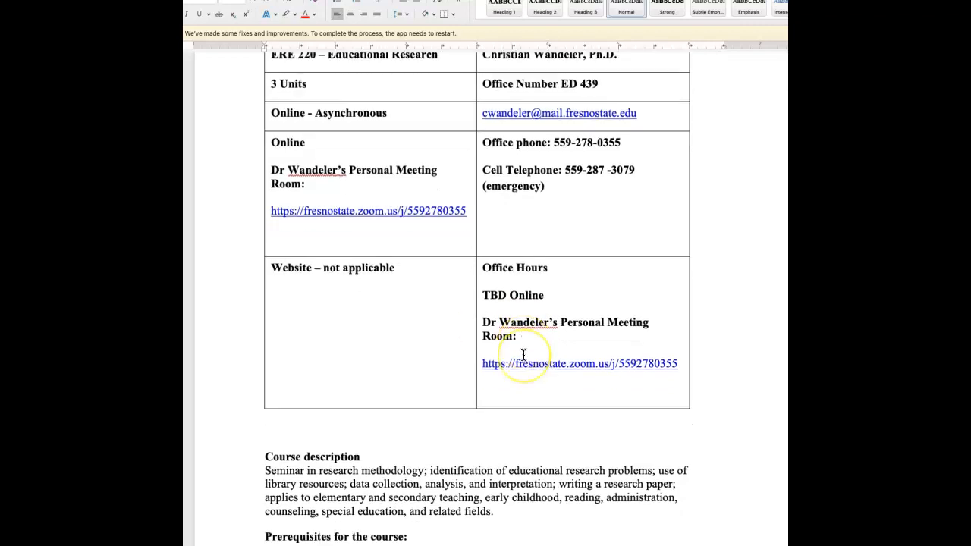
scroll("down", 3)
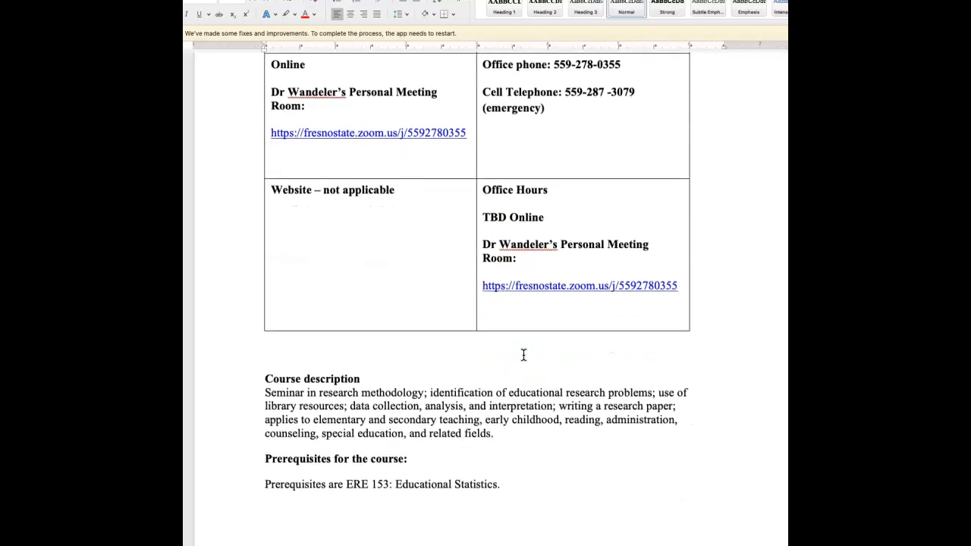
scroll("down", 3)
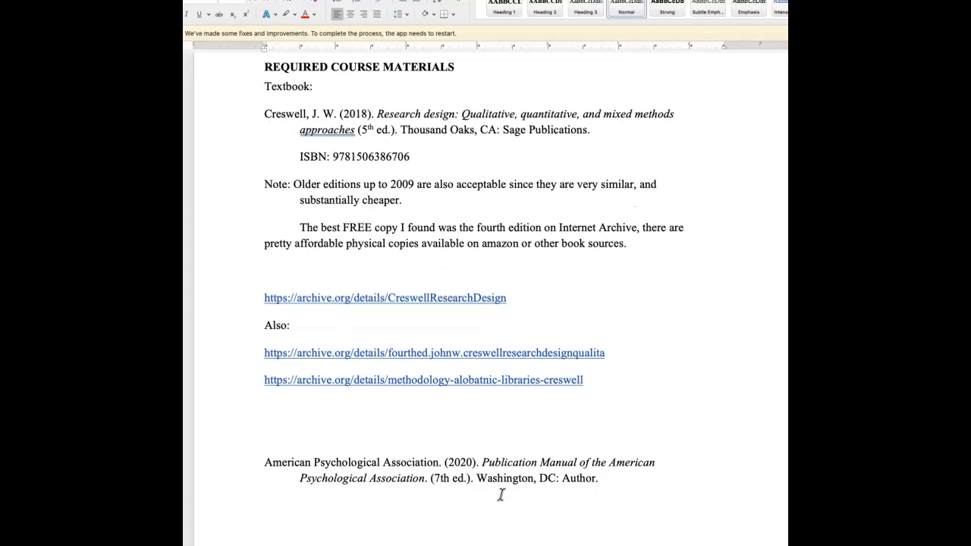
scroll("down", 3)
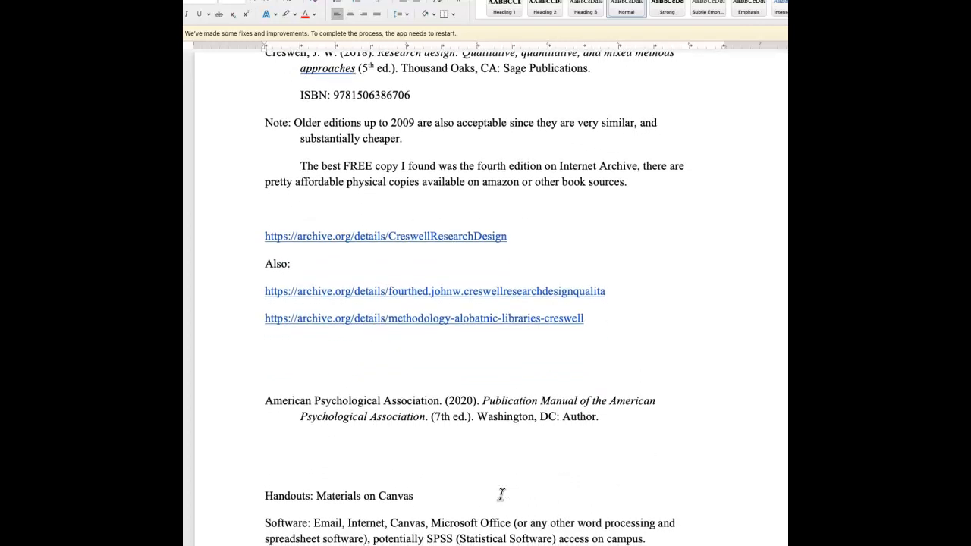
scroll("down", 3)
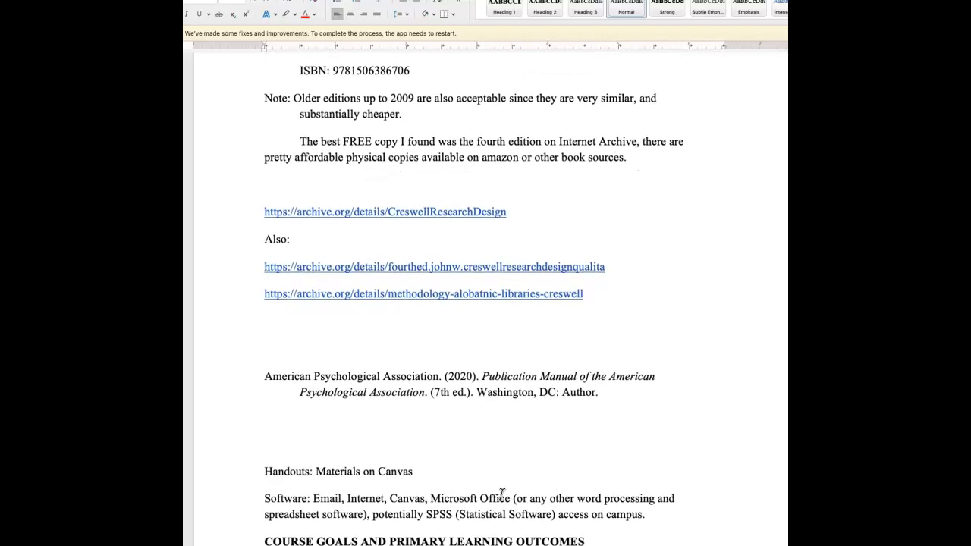
scroll("down", 3)
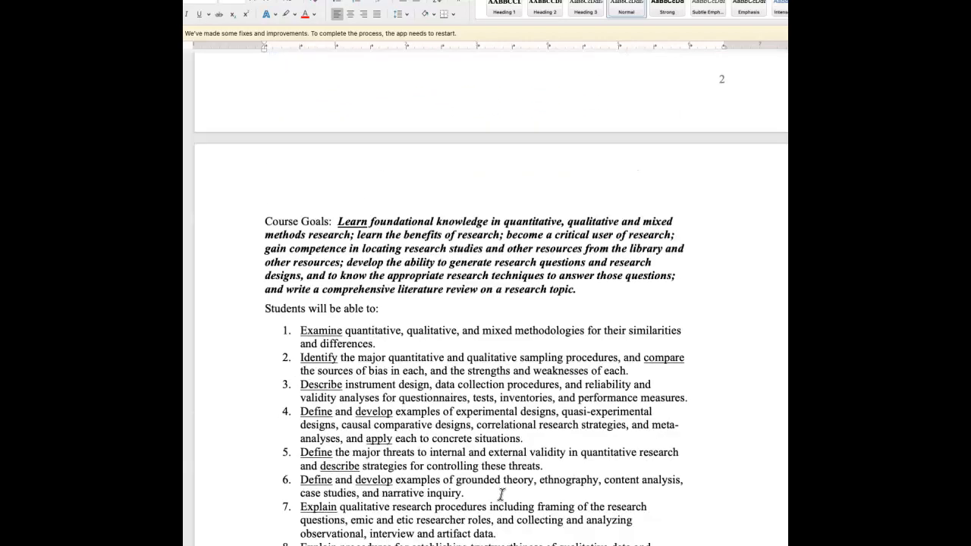
scroll("down", 3)
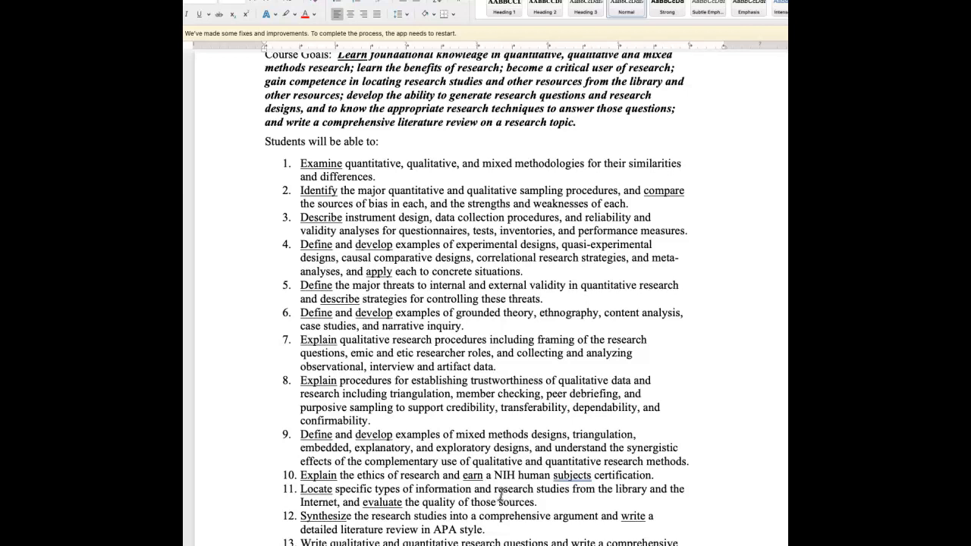
scroll("down", 3)
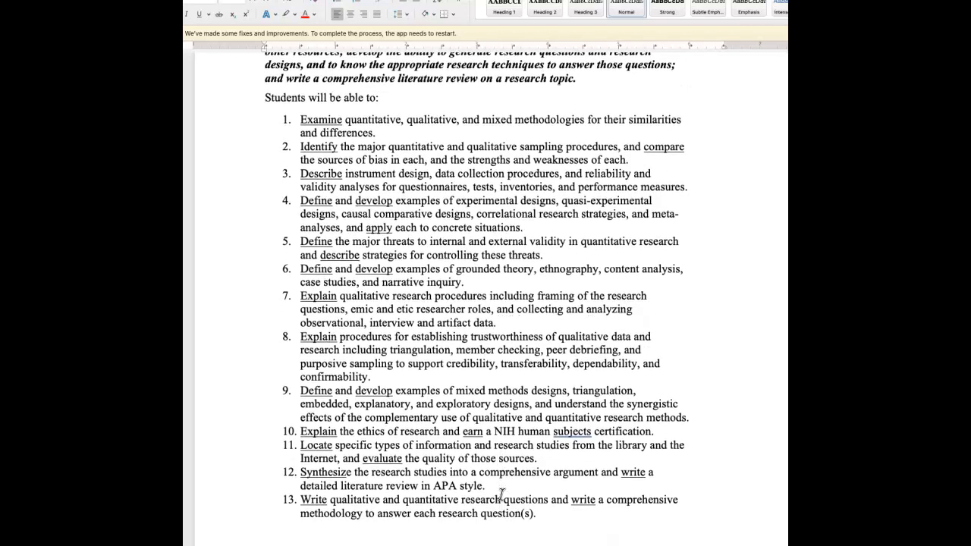
scroll("down", 3)
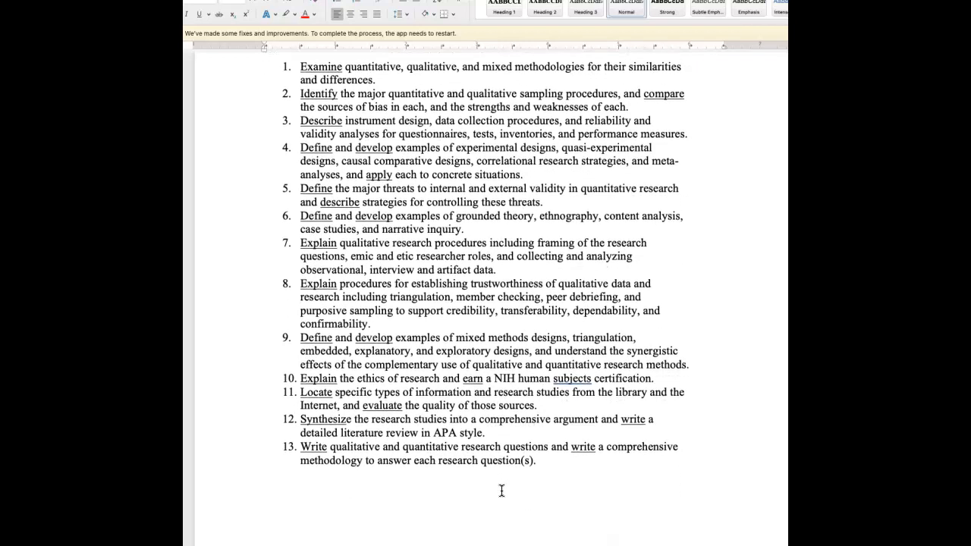
scroll("down", 3)
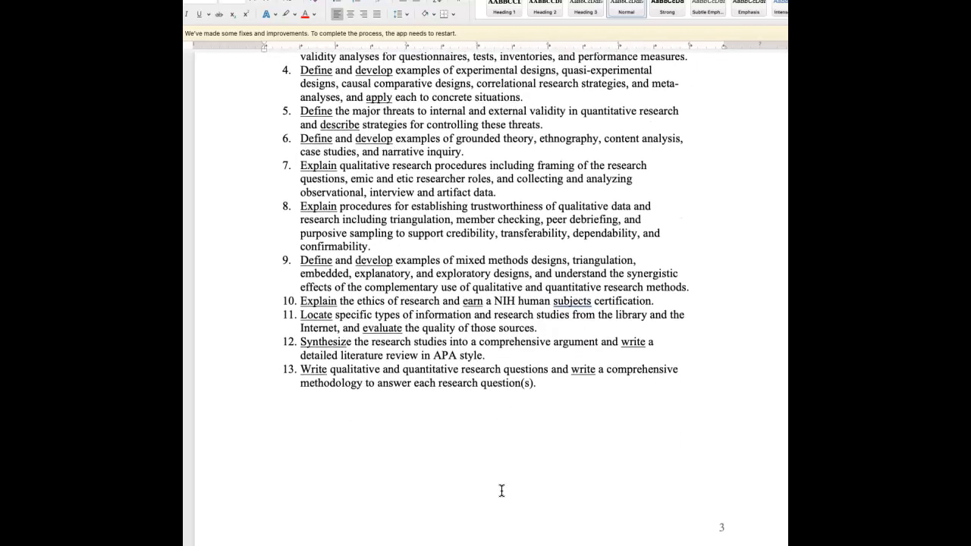
scroll("down", 3)
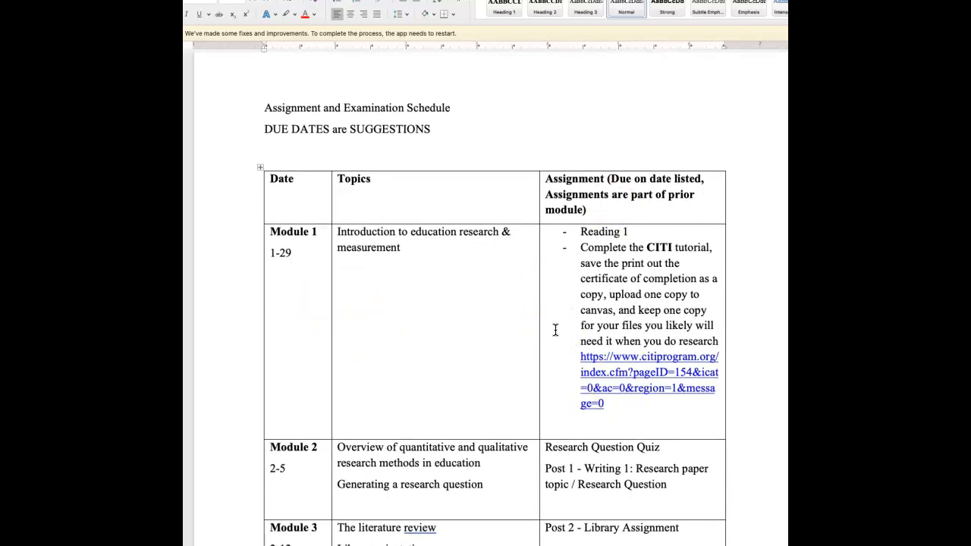
scroll("down", 3)
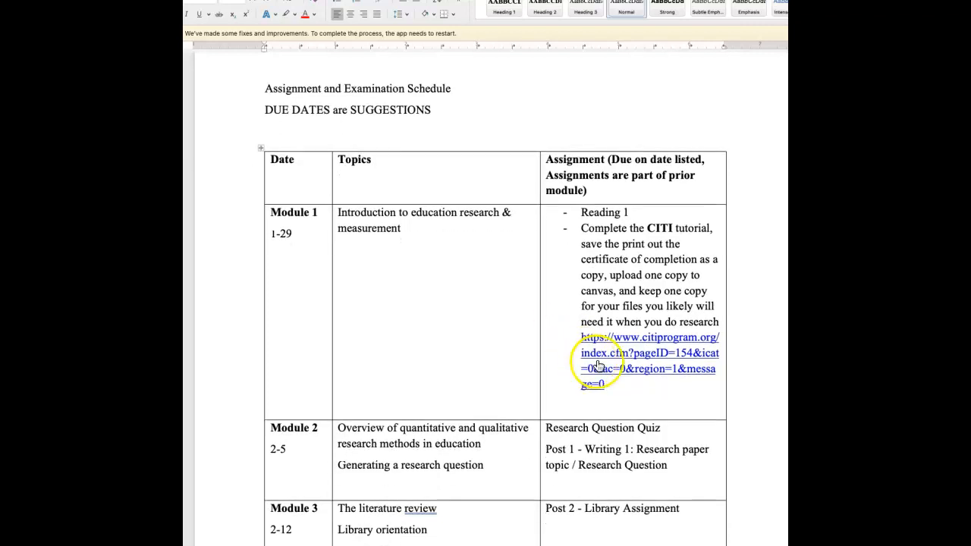
scroll("down", 3)
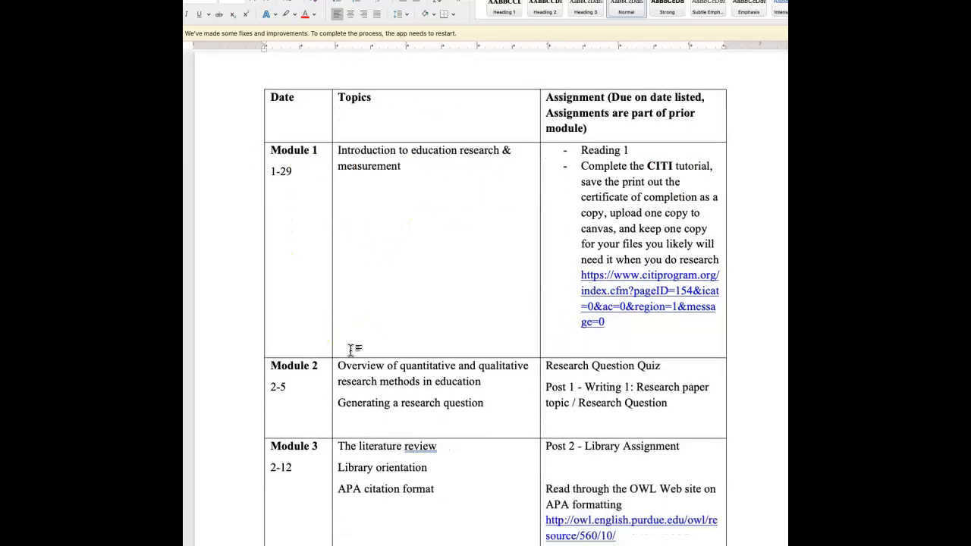
scroll("down", 3)
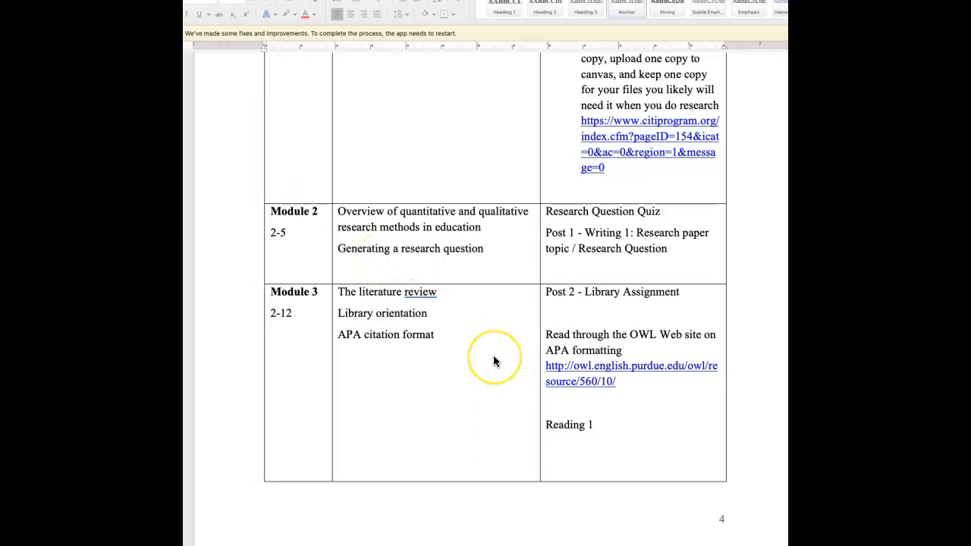
scroll("down", 3)
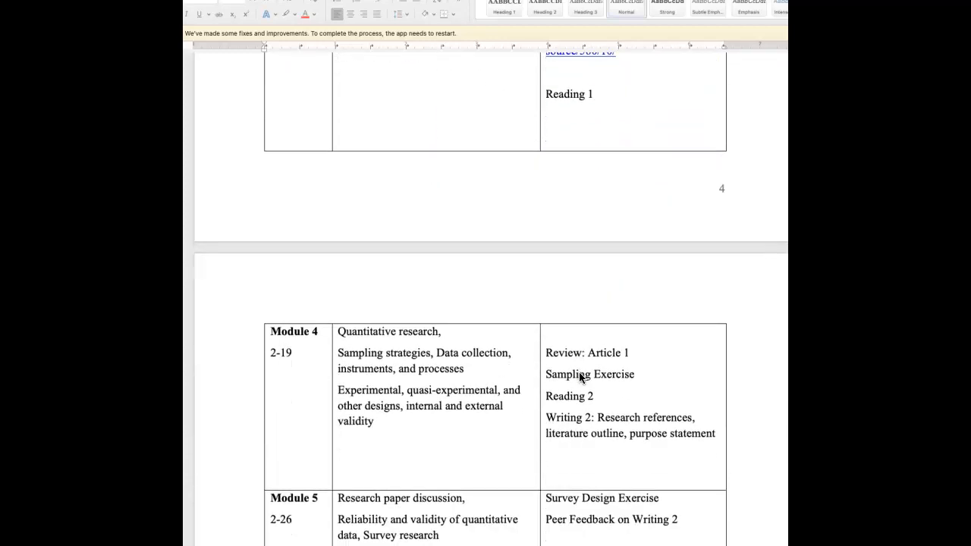
scroll("down", 3)
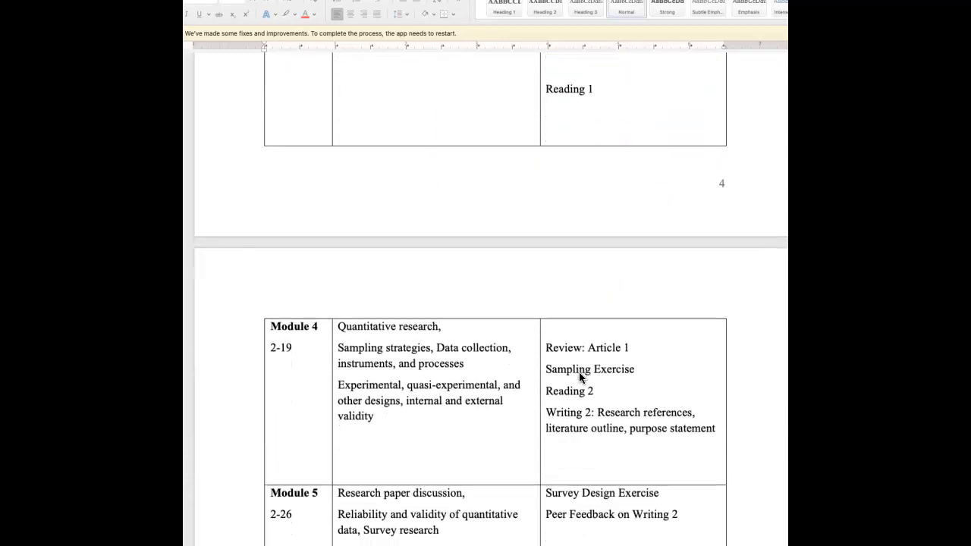
scroll("down", 3)
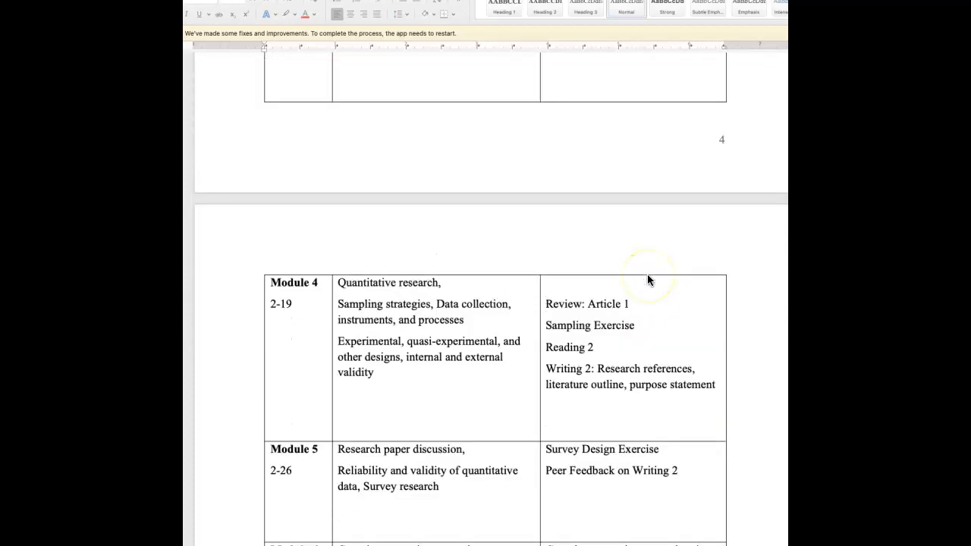
scroll("up", 3)
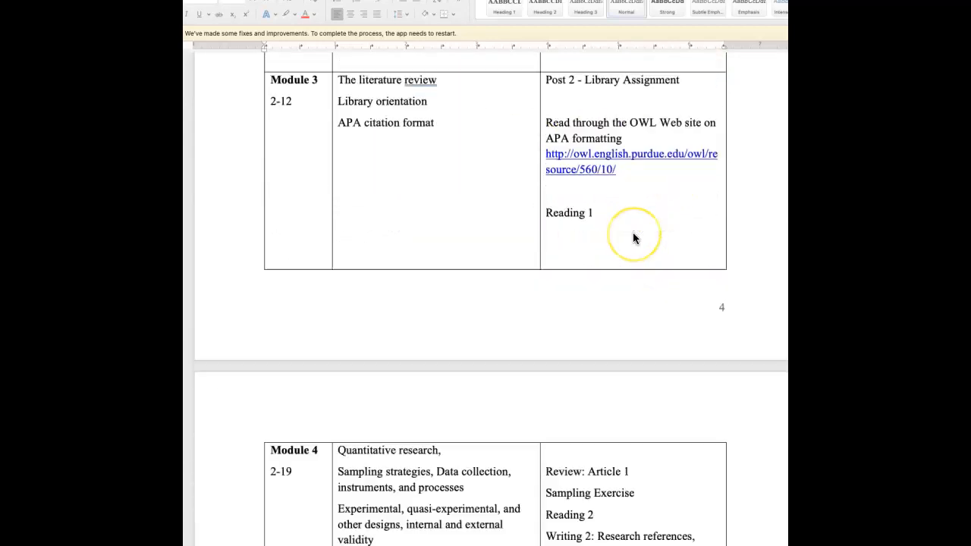
scroll("down", 3)
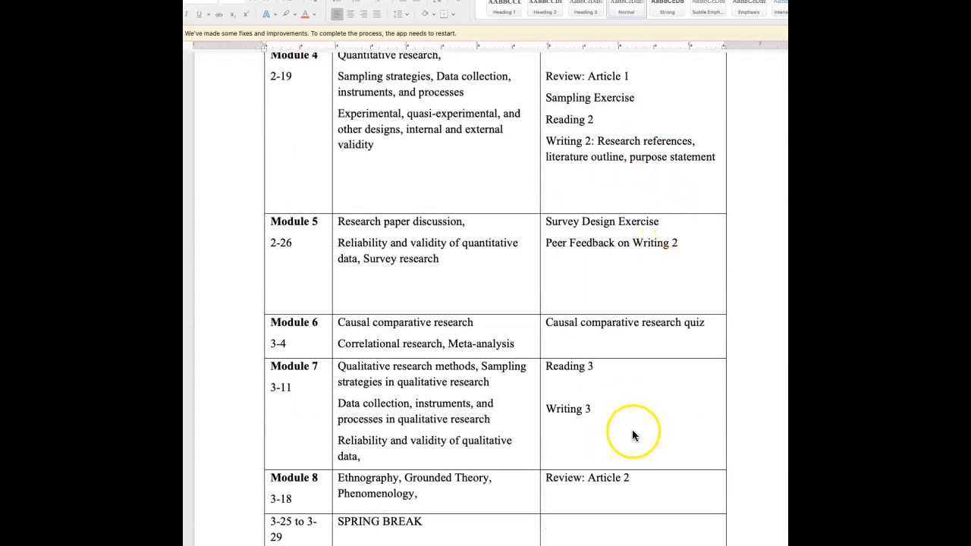
scroll("down", 3)
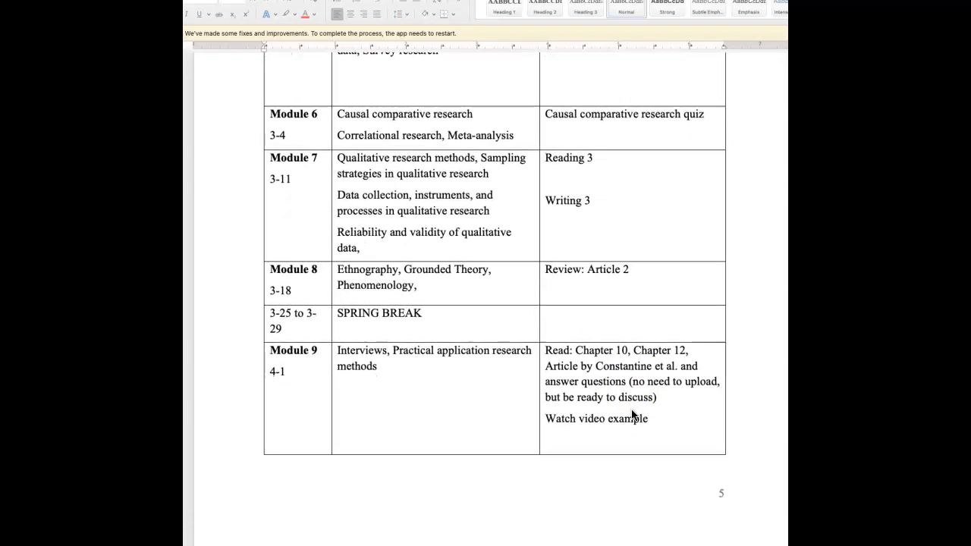
scroll("down", 3)
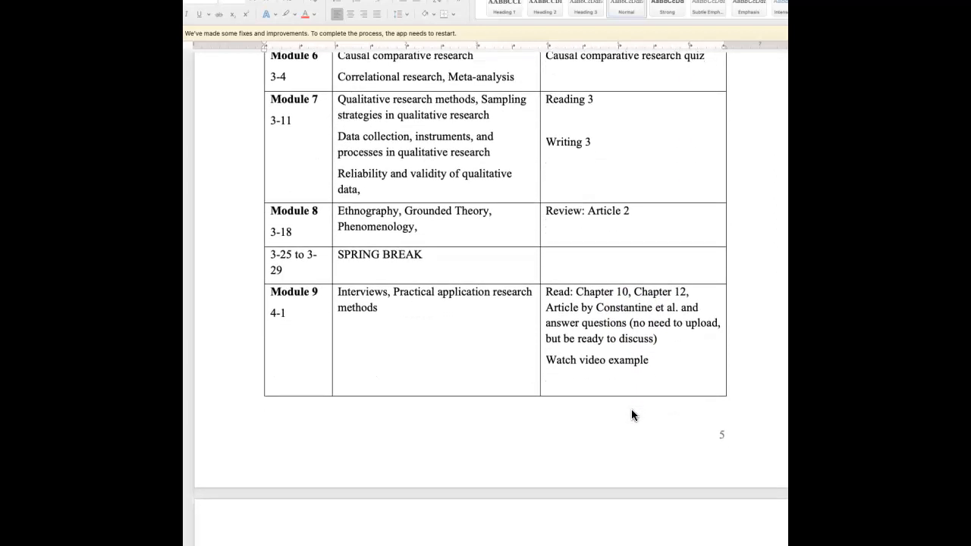
scroll("down", 3)
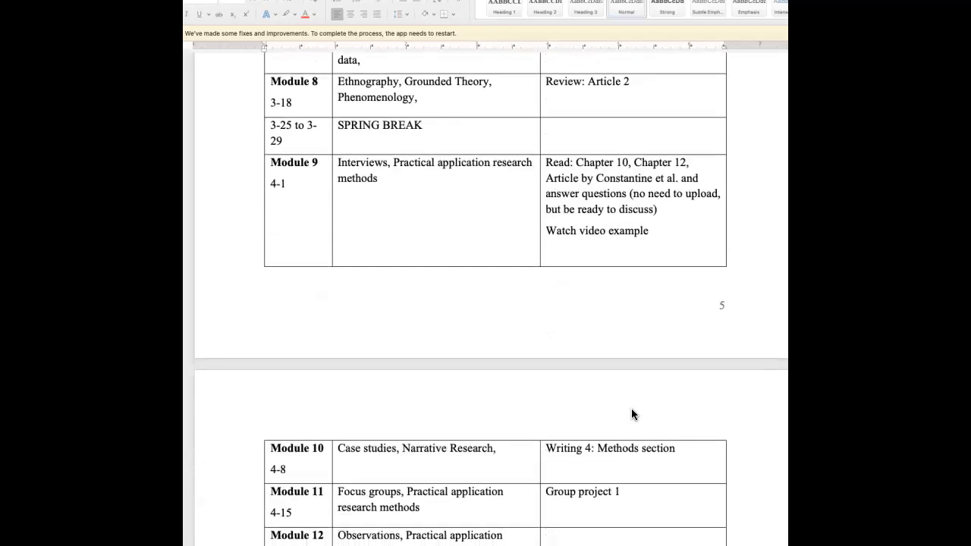
scroll("down", 3)
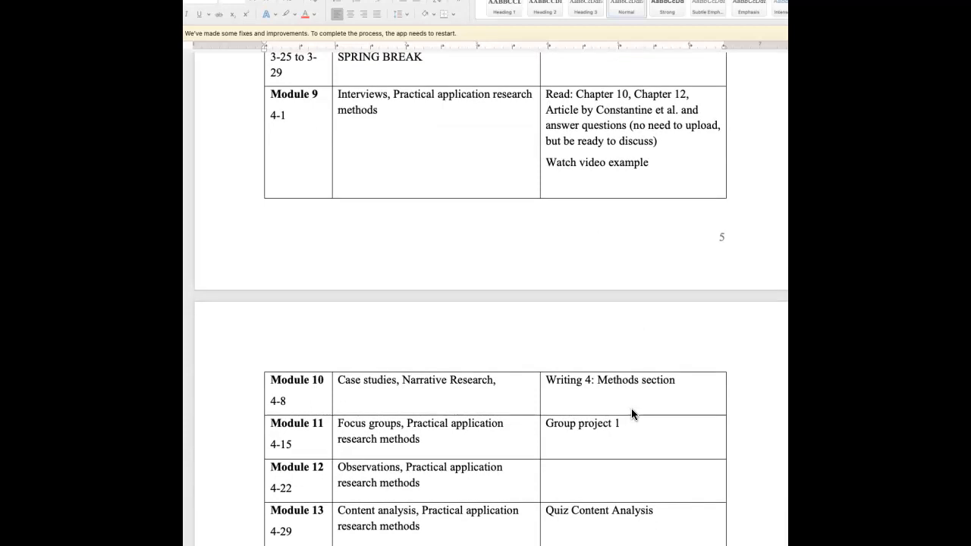
scroll("down", 3)
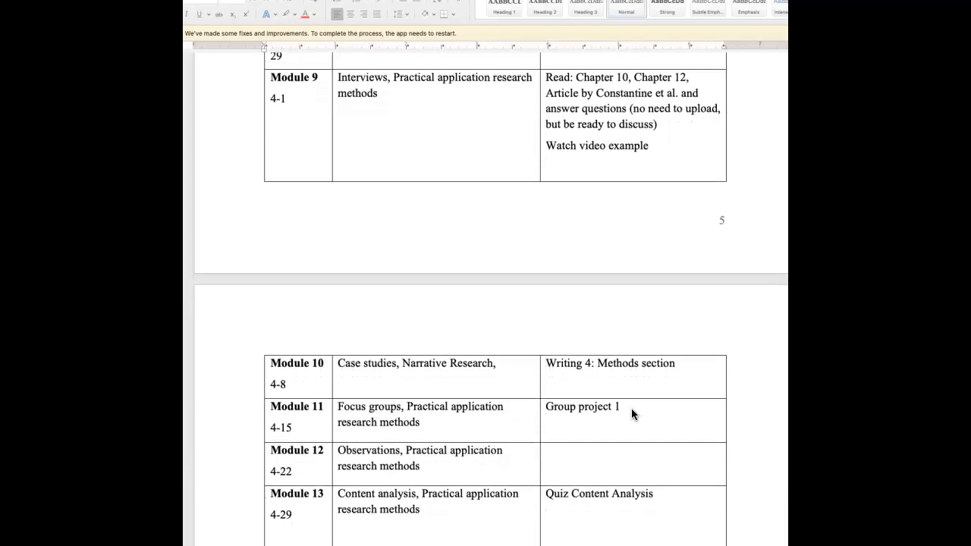
scroll("down", 3)
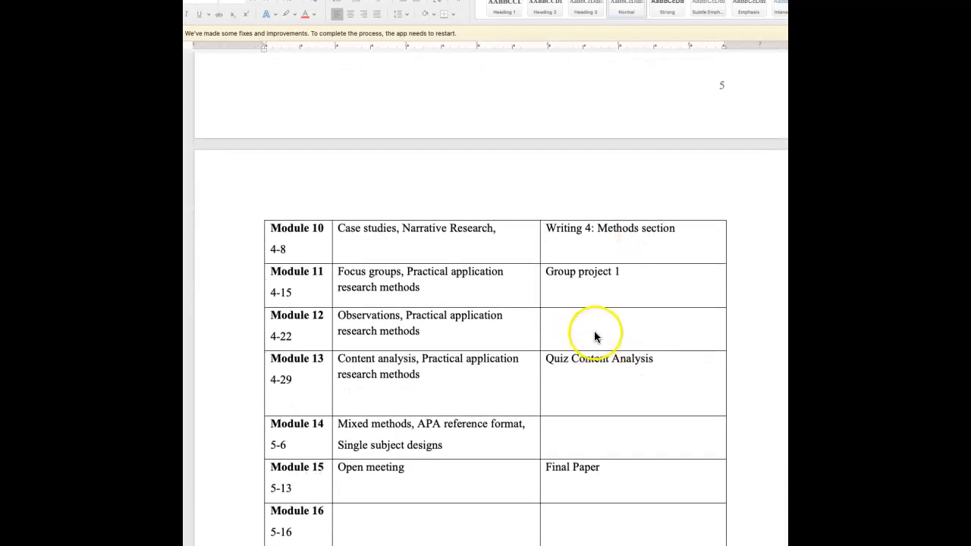